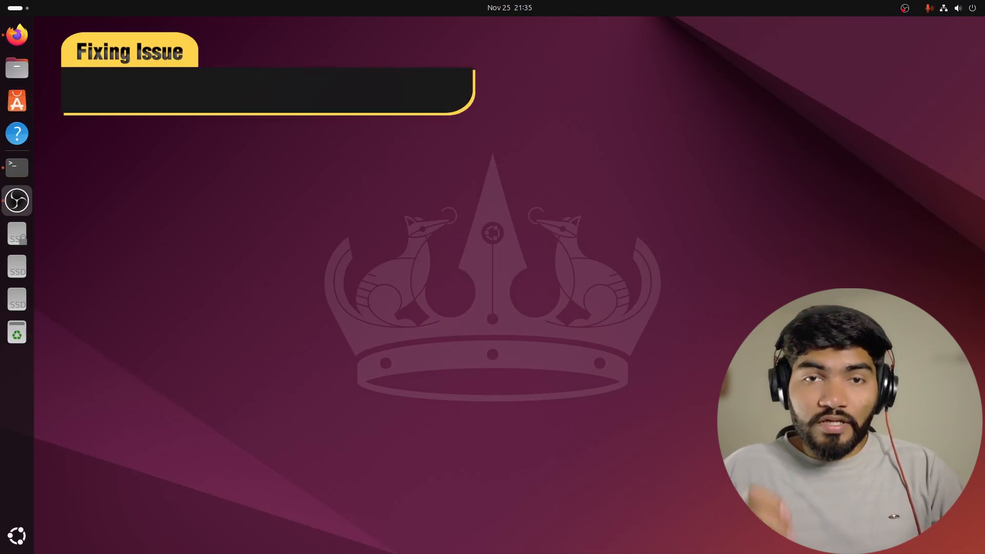
- Launch NVIDIA X Server Settings from the Ubuntu application grid
text(Nvidia GPU Fan Not)
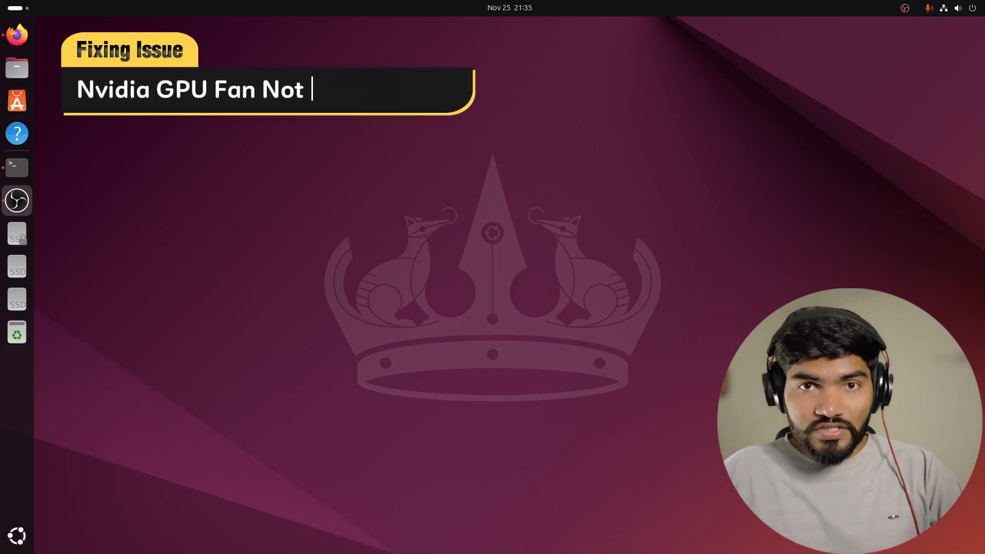
text(Spnning)
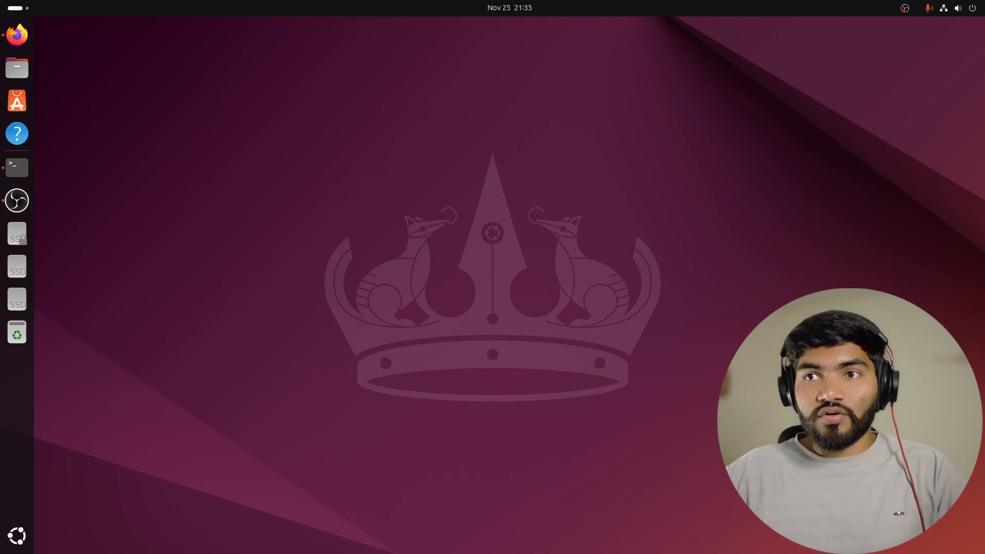
click(16, 534)
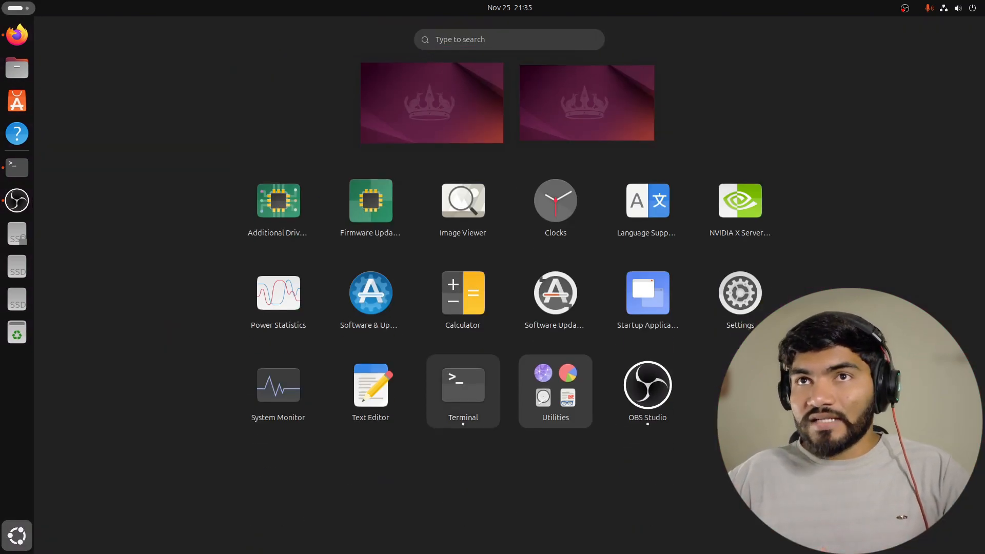
click(739, 203)
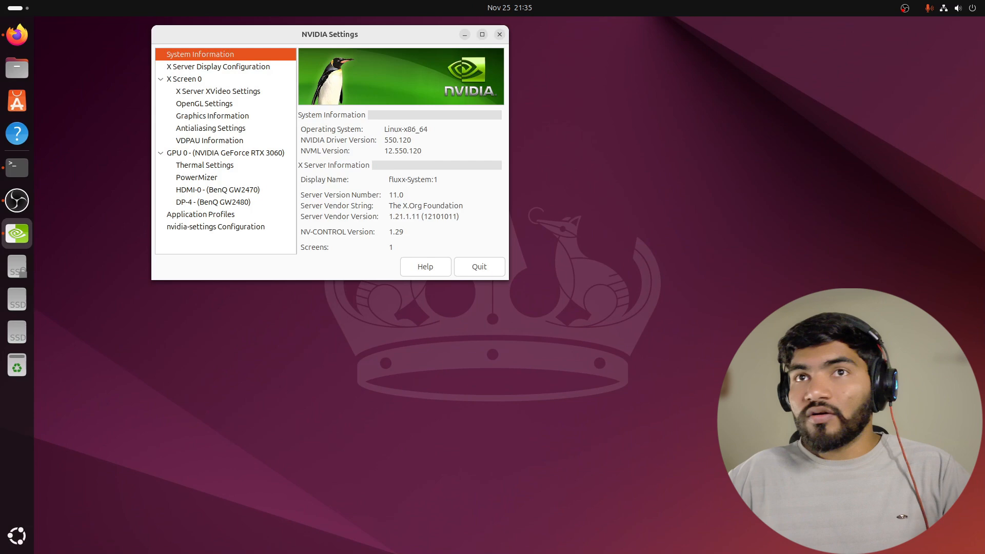
- In Thermal Settings enable GPU fan control and raise both fans to 61 percent
click(205, 164)
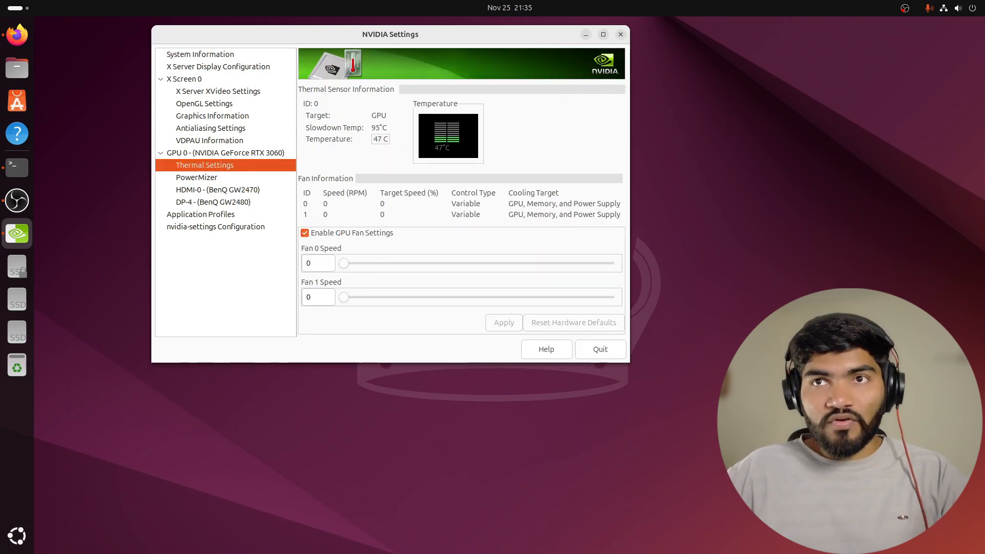
click(305, 233)
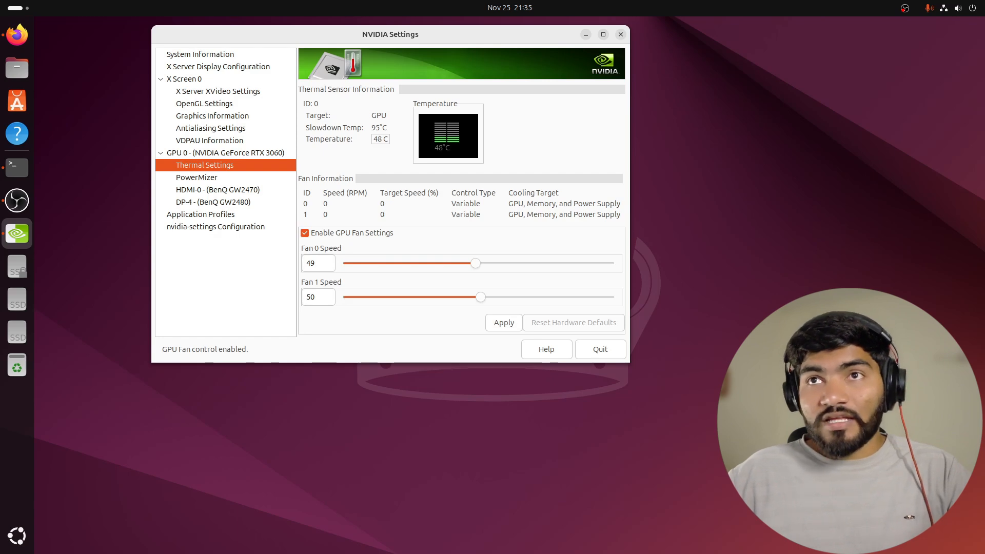
drag(476, 263, 510, 264)
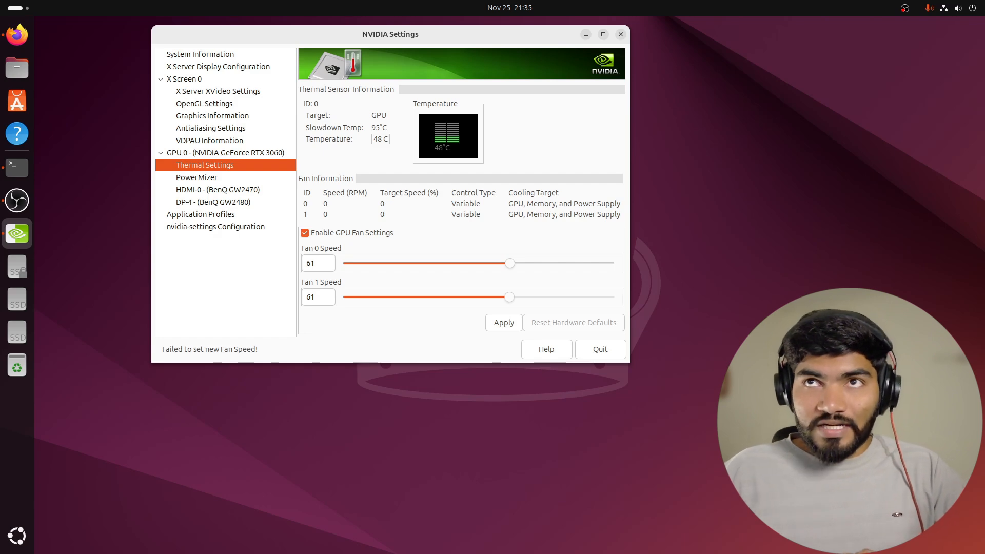
mouse_move(17, 167)
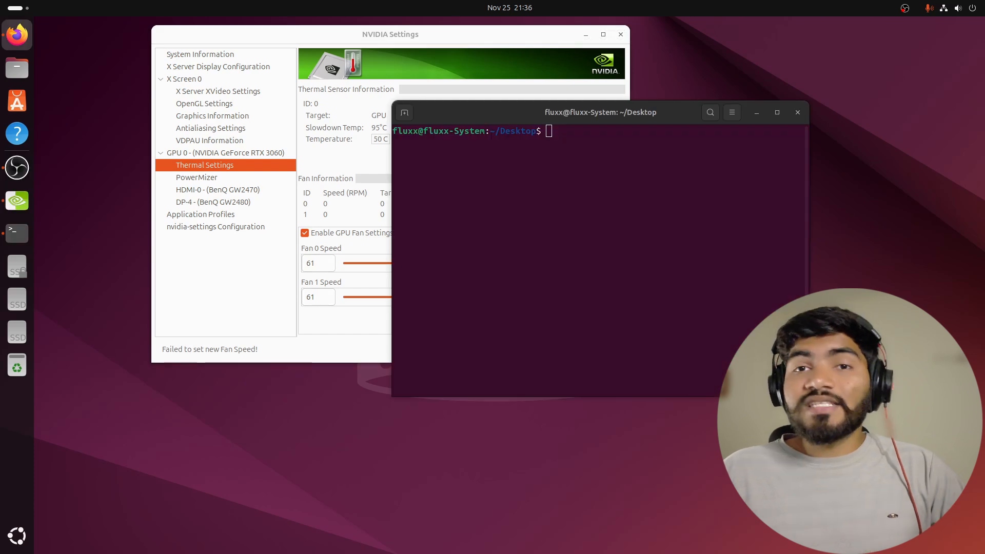
- Run sudo nano on /etc/X11/Xwrapper.config, listing the X11 folder to complete the name
text(nano)
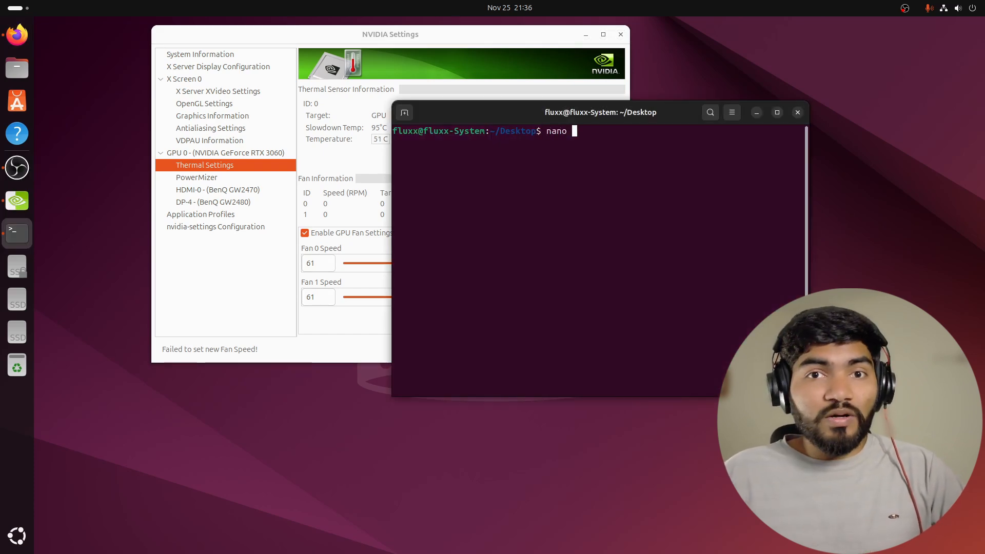
text(sudo)
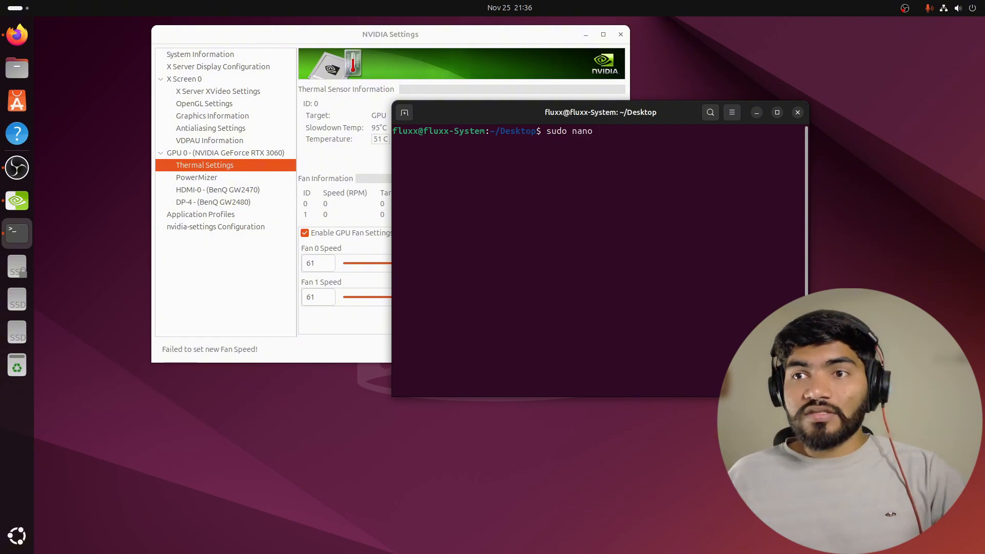
text(/etc/)
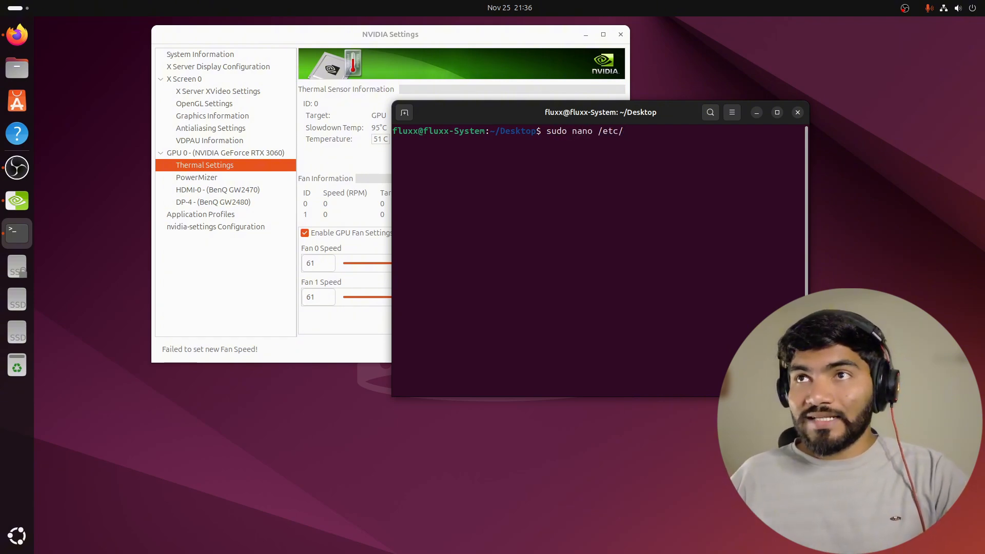
text(X11/)
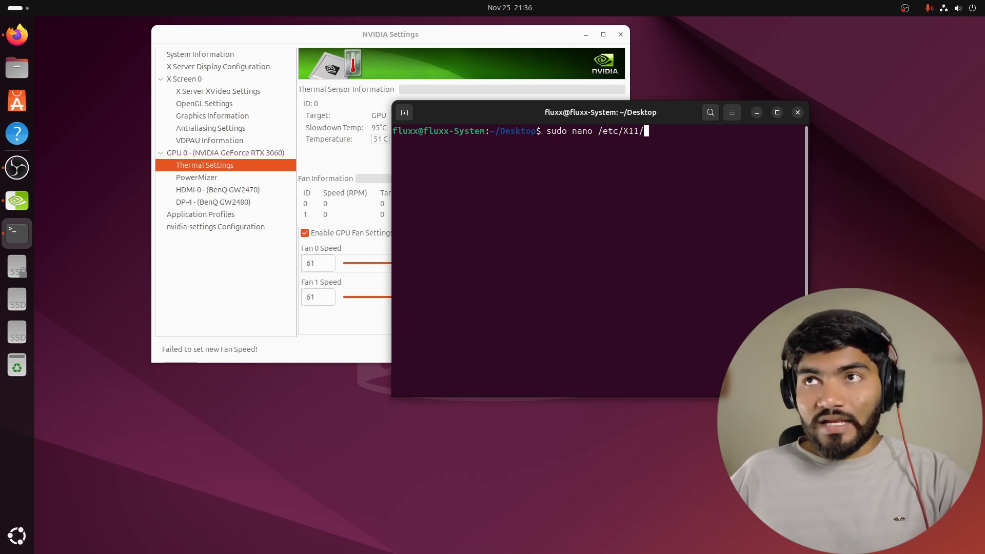
key(Tab)
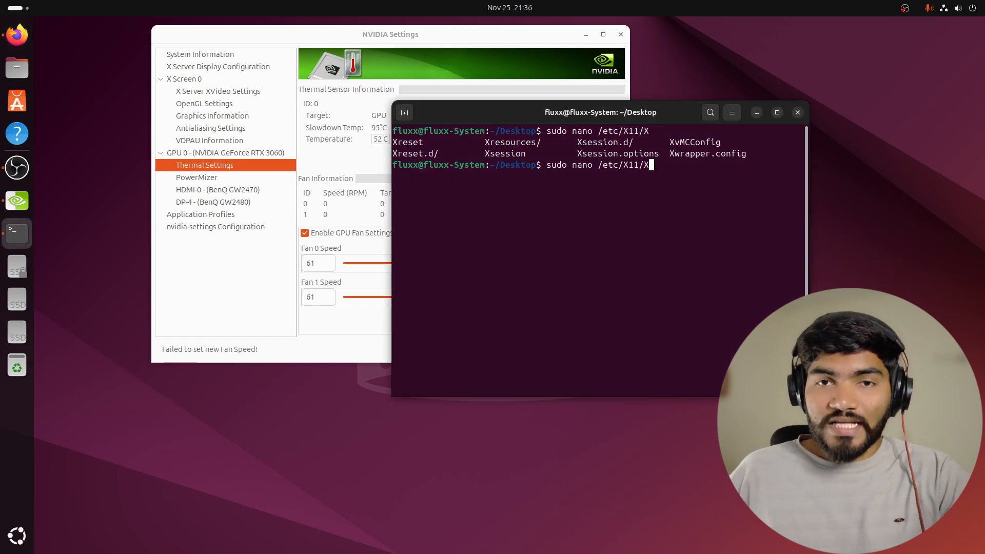
right_click(653, 165)
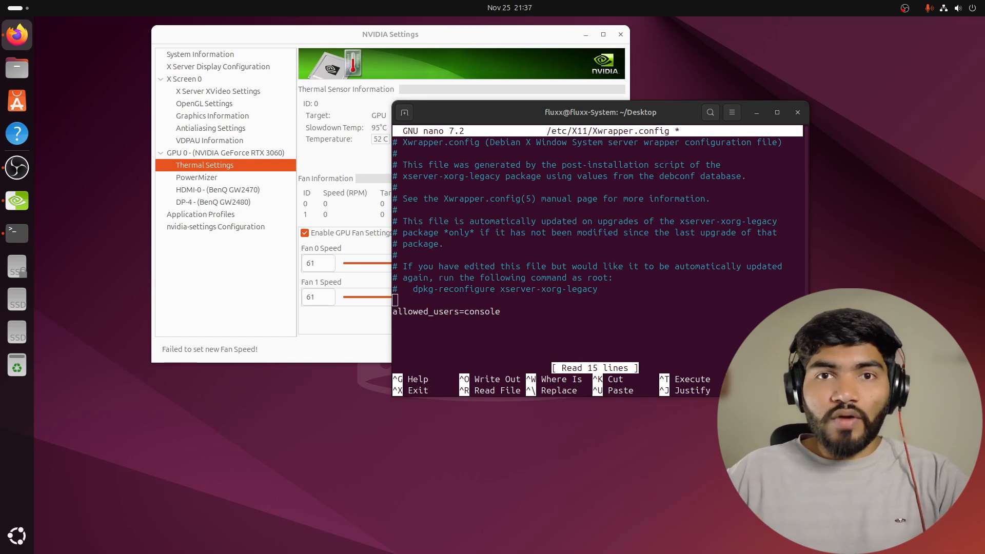
- Add needs_root_rights=yes to Xwrapper.config, save it and run sudo reboot
text(needs_root_)
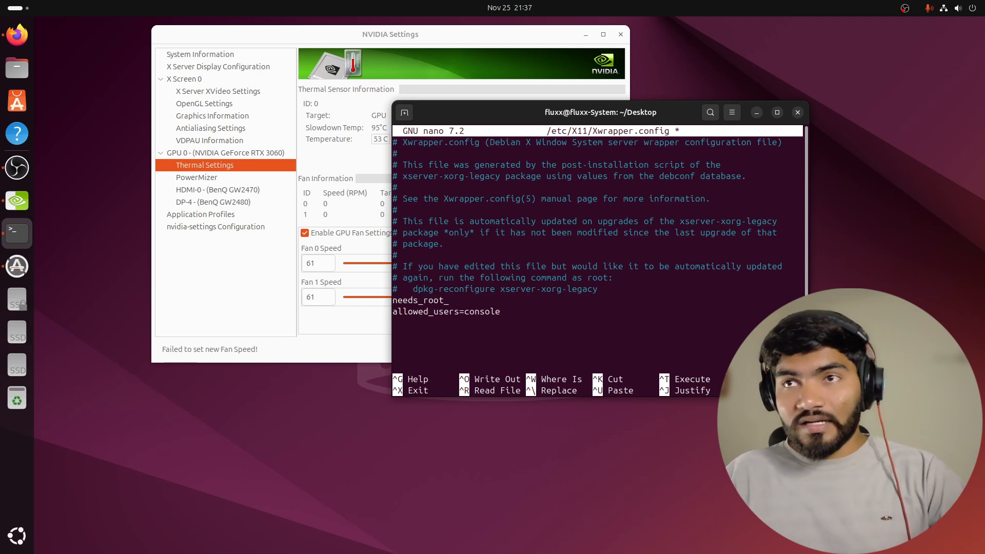
text(rights=yes)
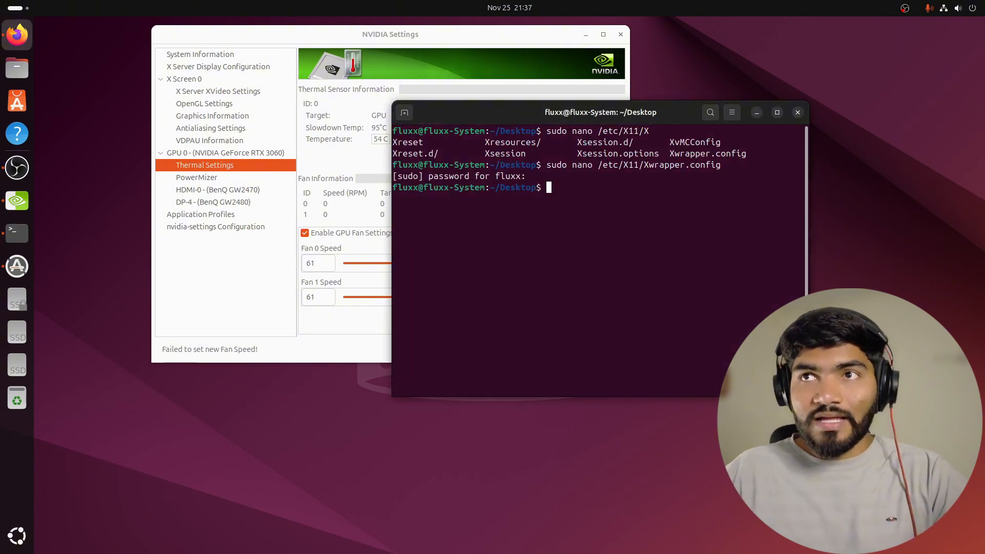
text(sudo reboot)
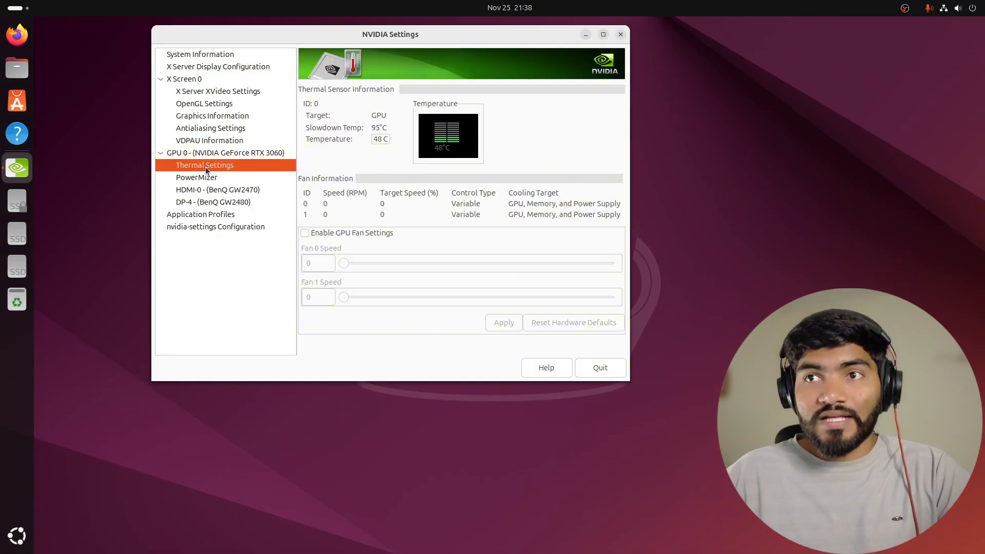
- Enable GPU fan control and set both fans to 61 percent, now spinning near 1340 RPM
click(304, 233)
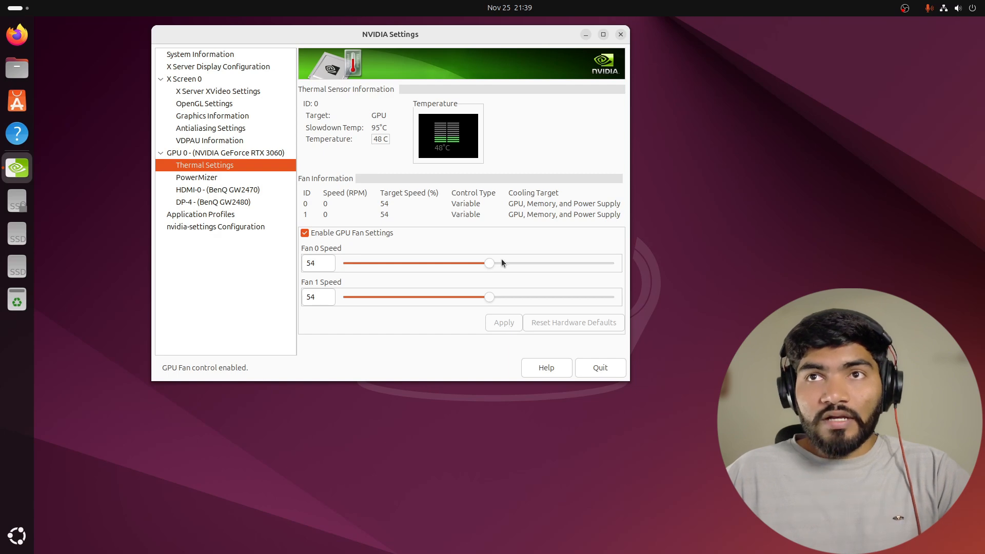
drag(490, 297, 511, 297)
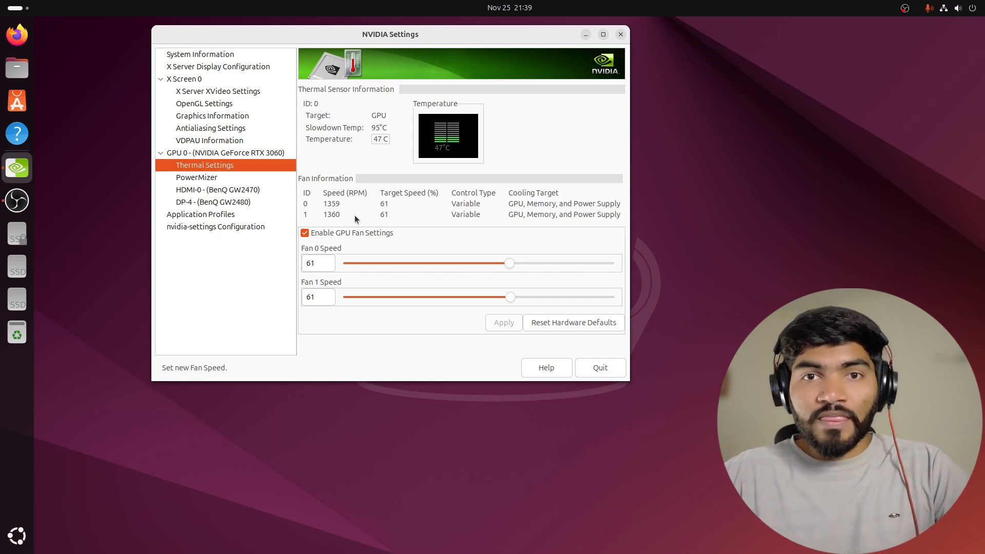
mouse_move(403, 346)
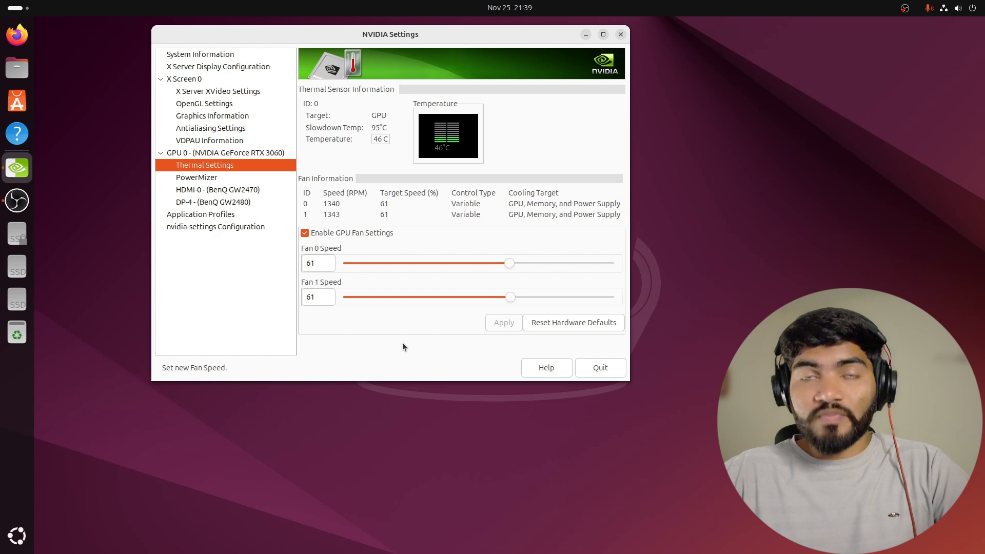